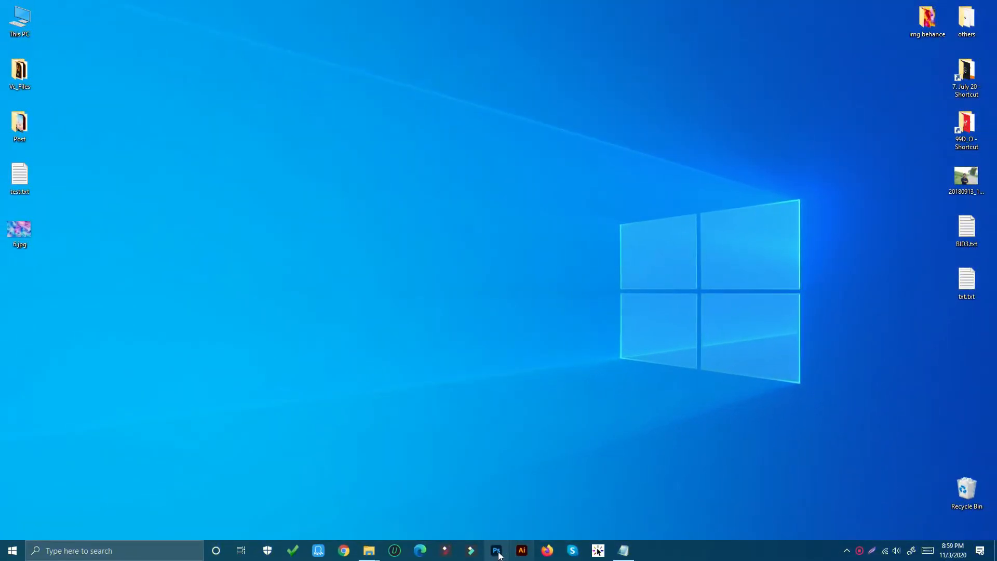
- Launch Adobe Premiere Pro 2020 from the Start menu's Recently added list
click(11, 551)
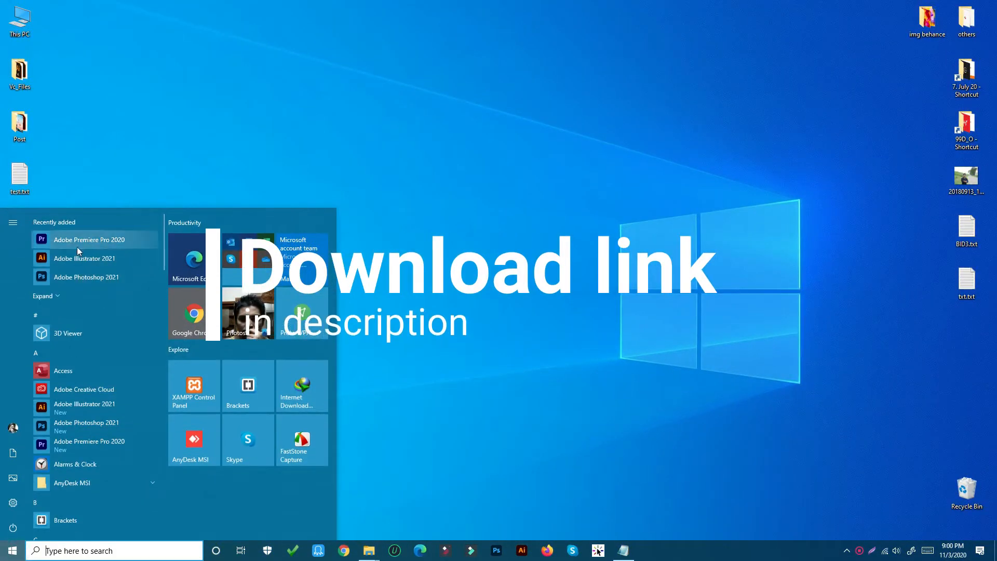
click(10, 550)
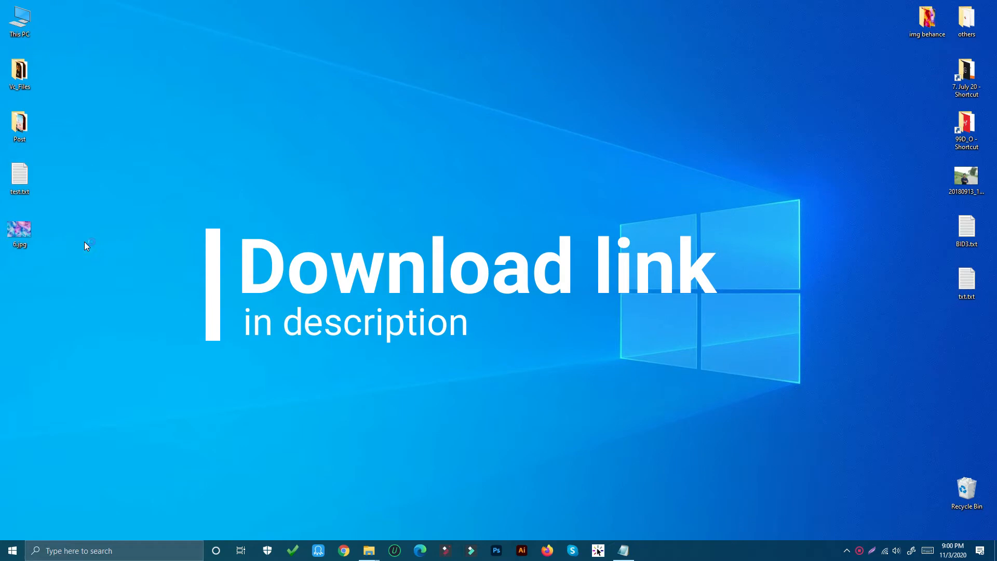
click(520, 551)
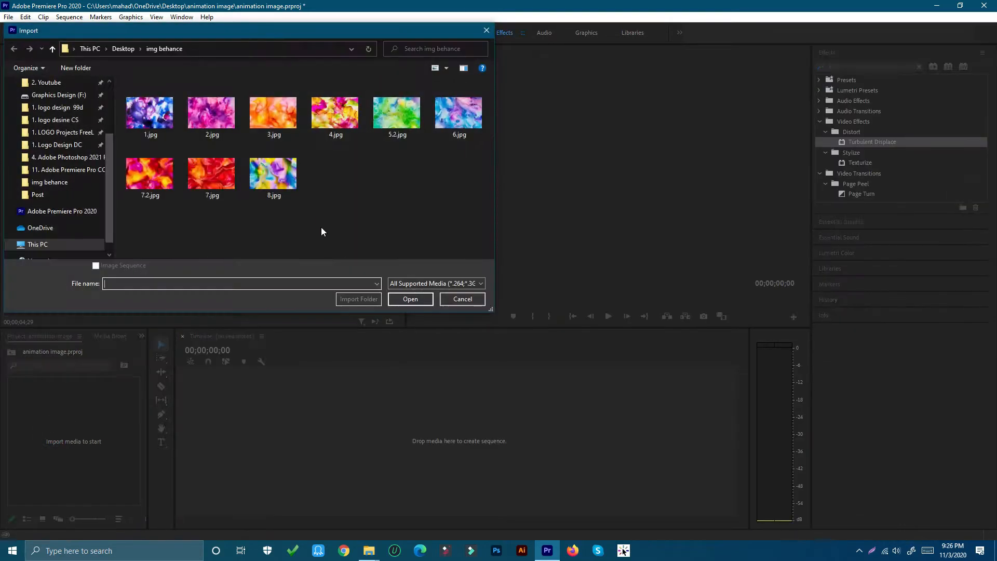
- Import the fluid-art JPGs (3.jpg, 4.jpg and the rest) from the img behance folder
click(273, 111)
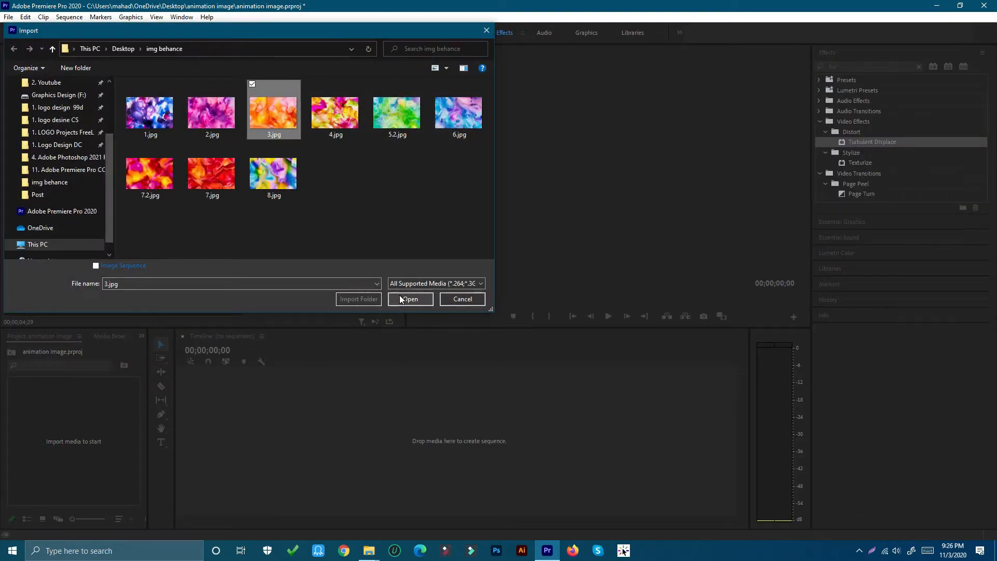
click(410, 299)
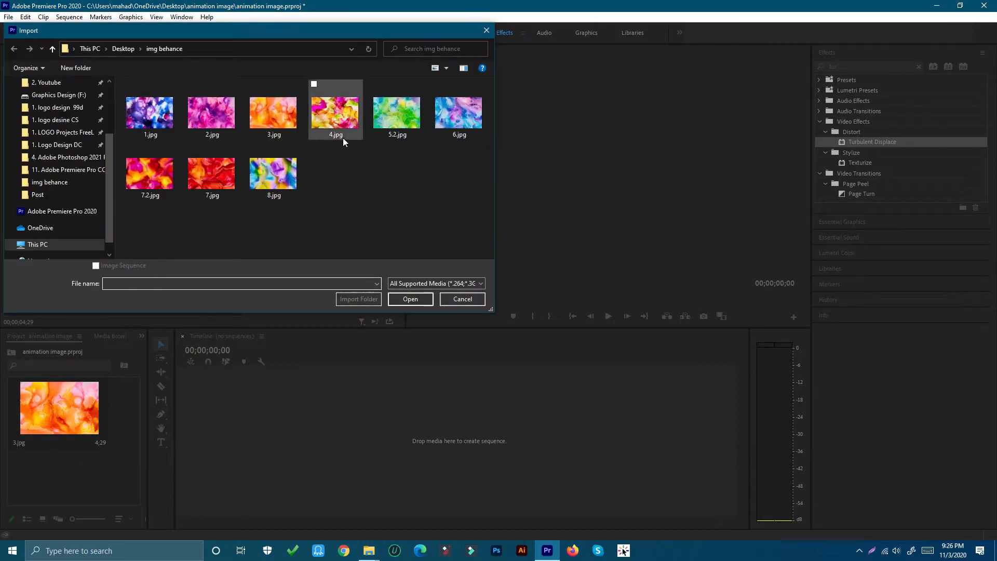
click(410, 300)
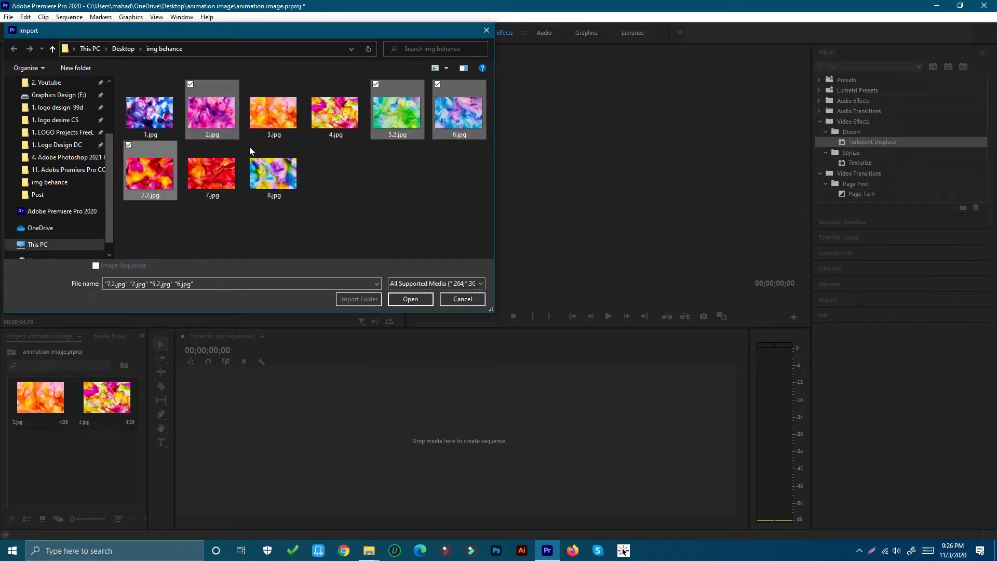
click(411, 299)
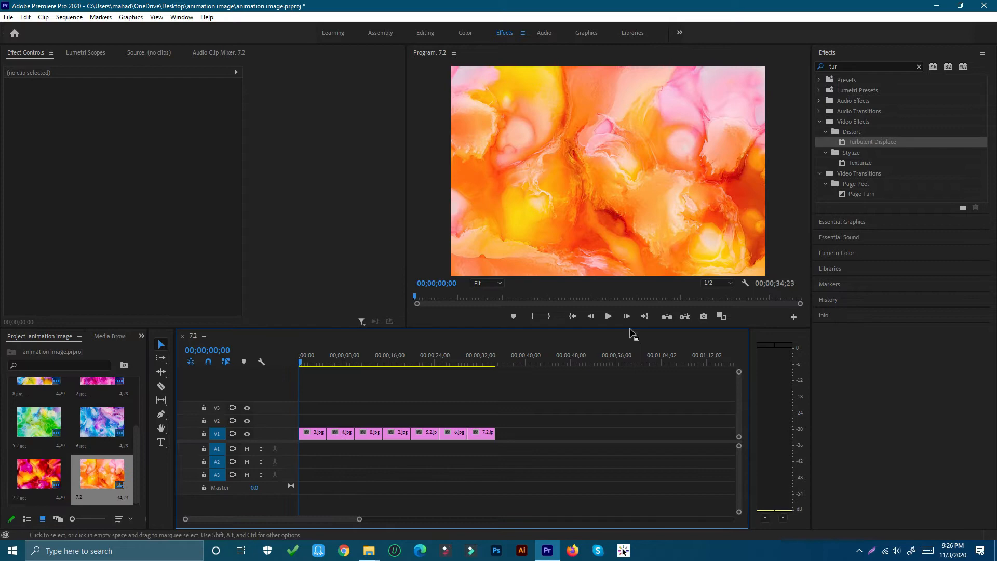
- Remove the 4.jpg clip from the sequence and ripple-delete the gap it left
click(437, 363)
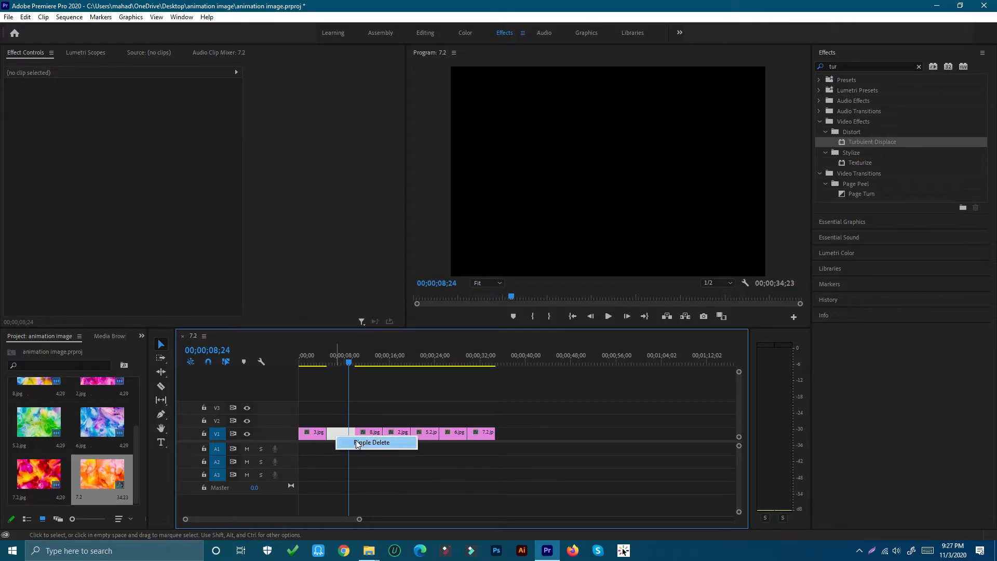
click(347, 443)
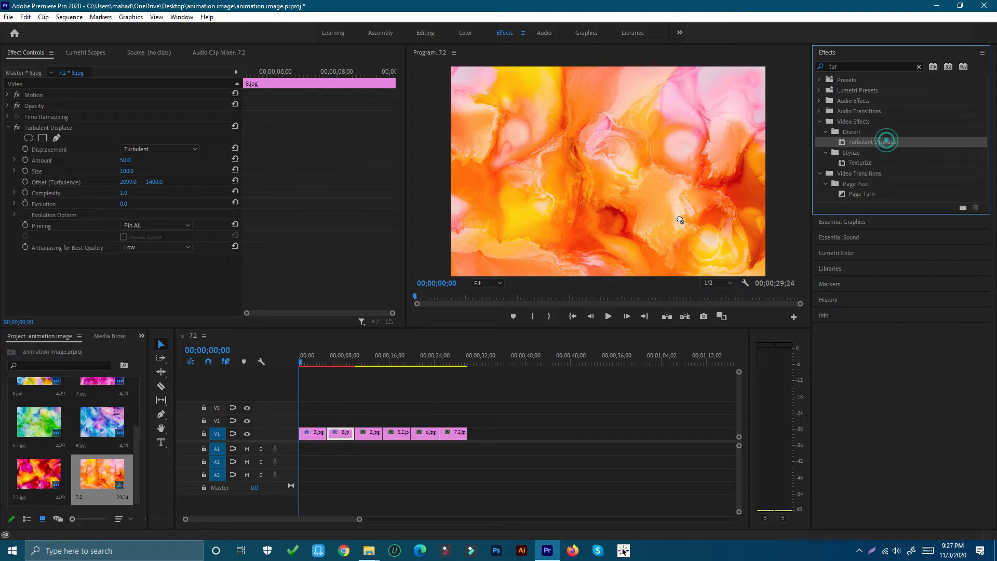
- Apply Turbulent Displace from Distort to each timeline clip, including 5.2.jpg and 6.jpg
click(397, 434)
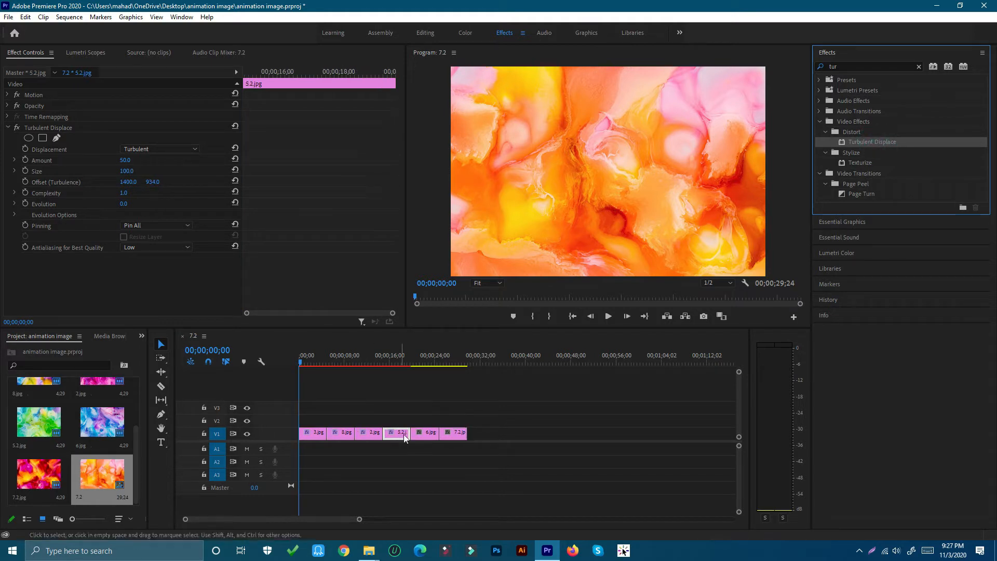
click(424, 433)
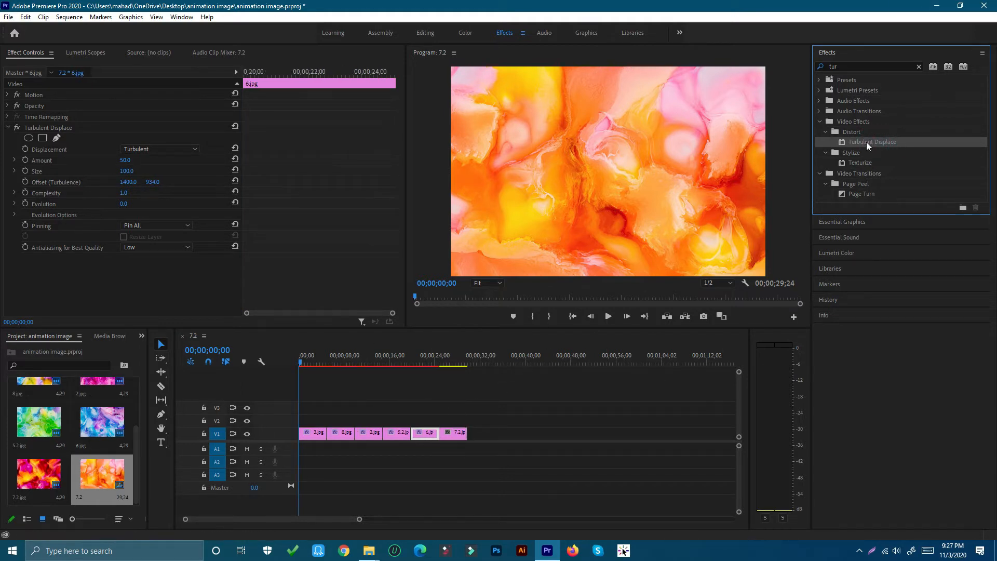
click(454, 432)
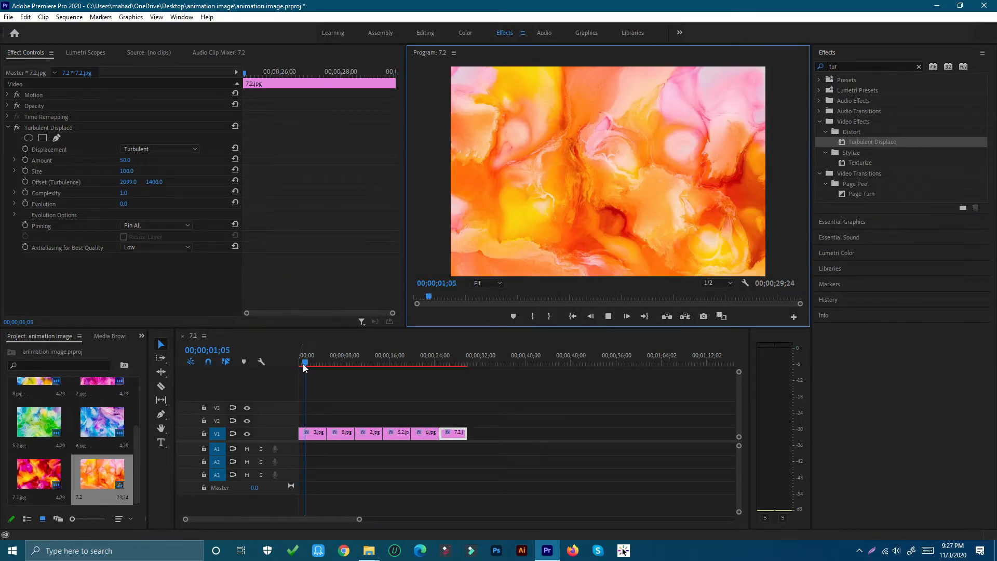
click(443, 363)
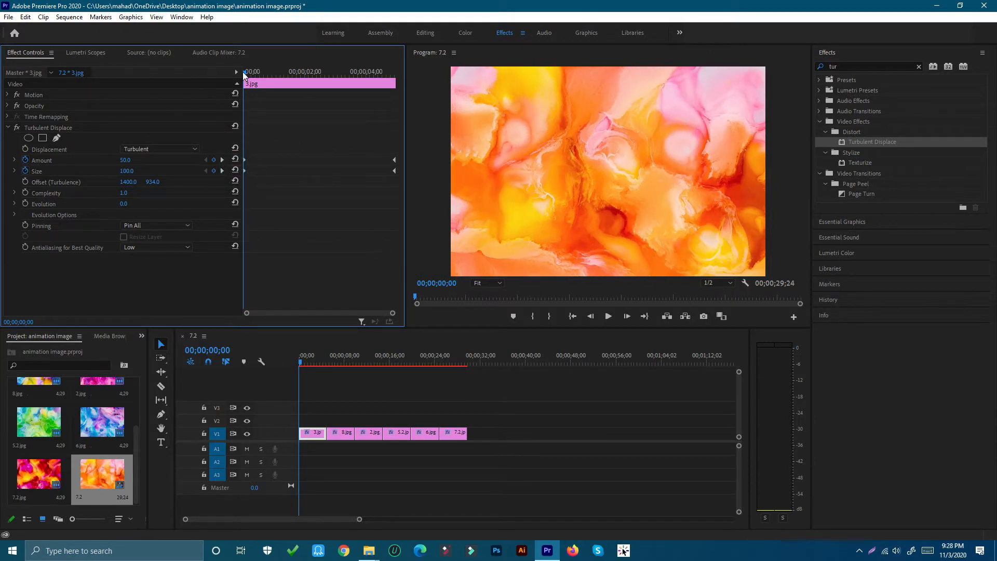
- Keyframe Turbulent Displace on the 8.jpg and 2.jpg clips, ending at Amount 200, Size 150
click(344, 439)
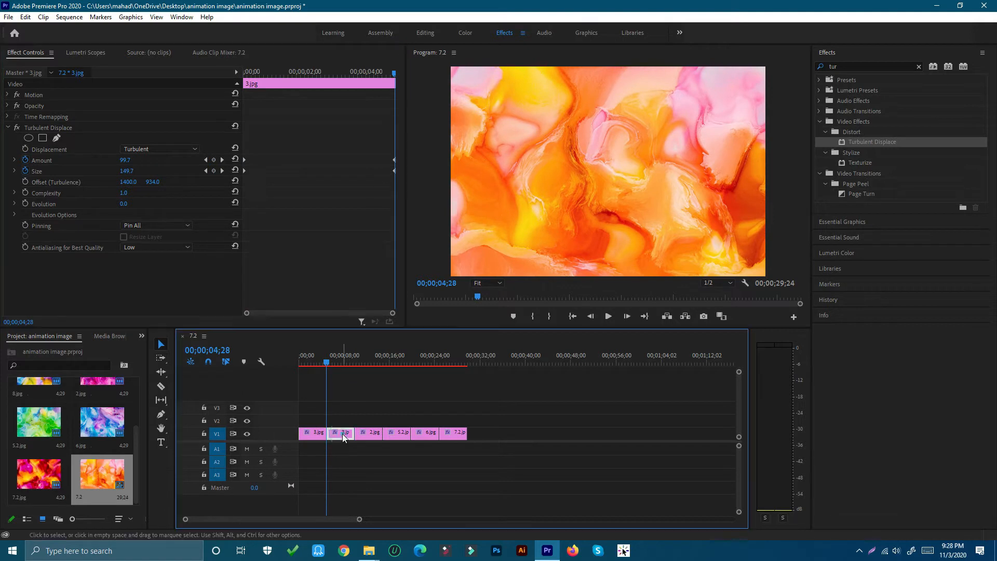
click(342, 434)
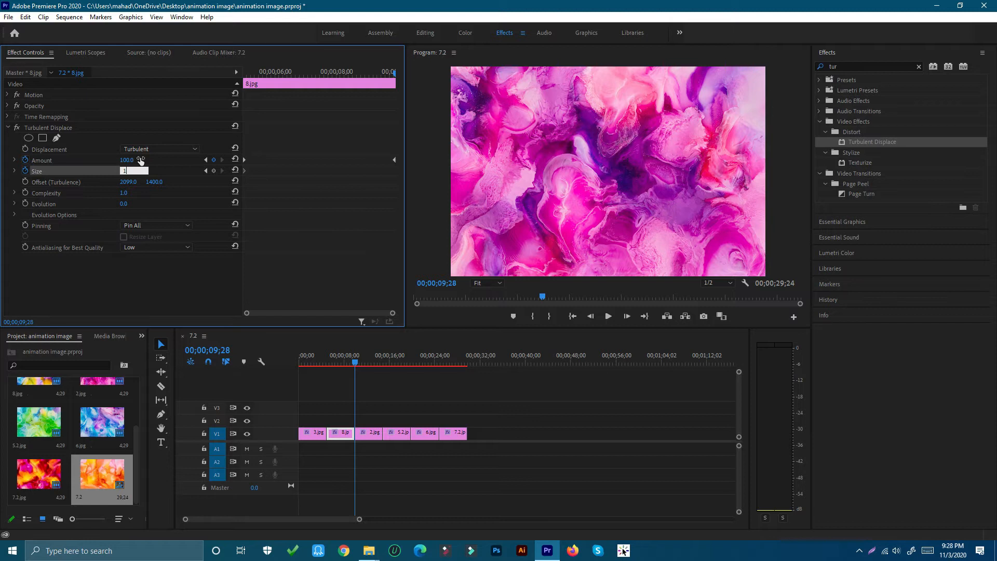
text(150)
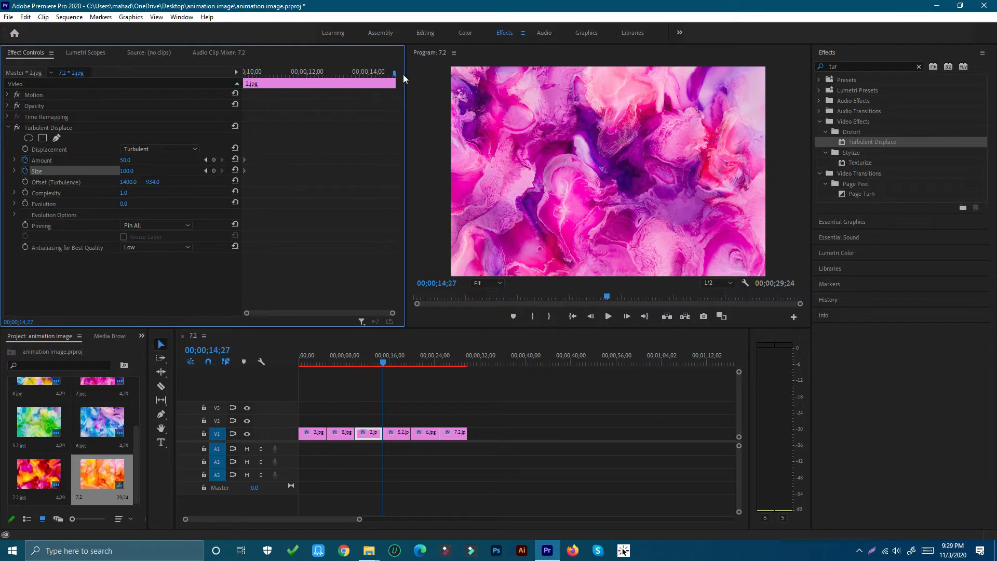
click(174, 159)
text(100)
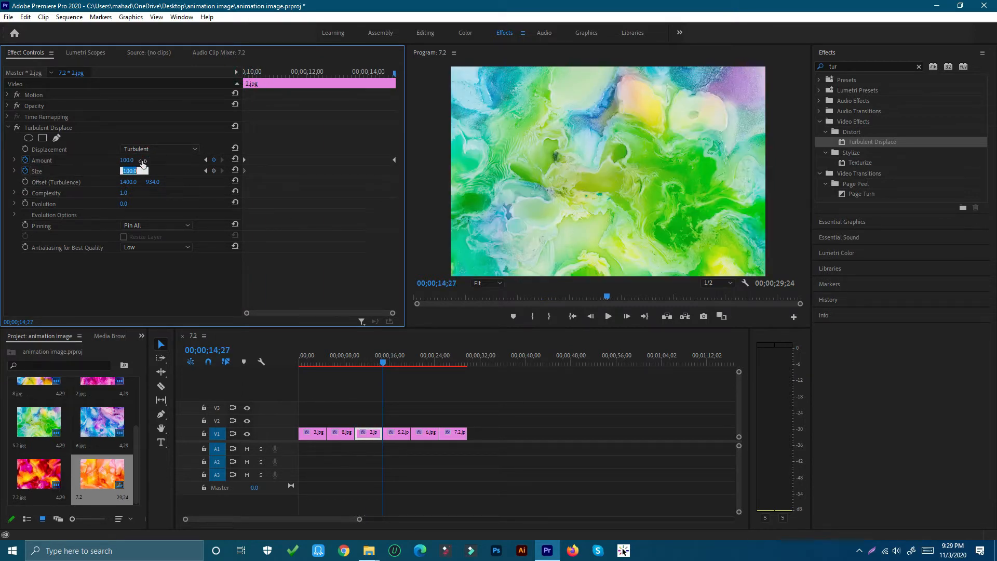
text(150)
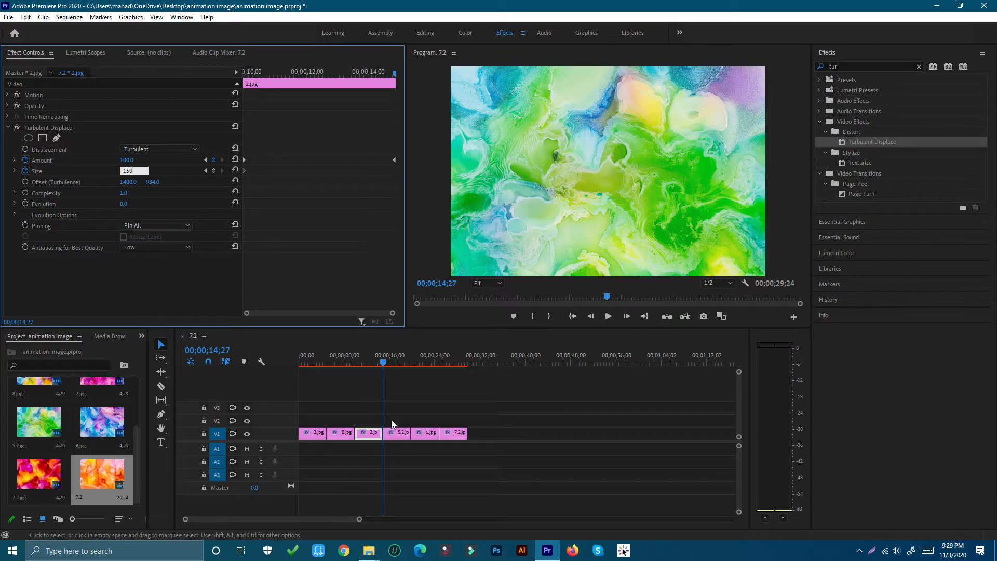
- Keyframe the 5.2.jpg clip's Turbulent Displace to Amount 200, Size 150 and save the project
click(396, 434)
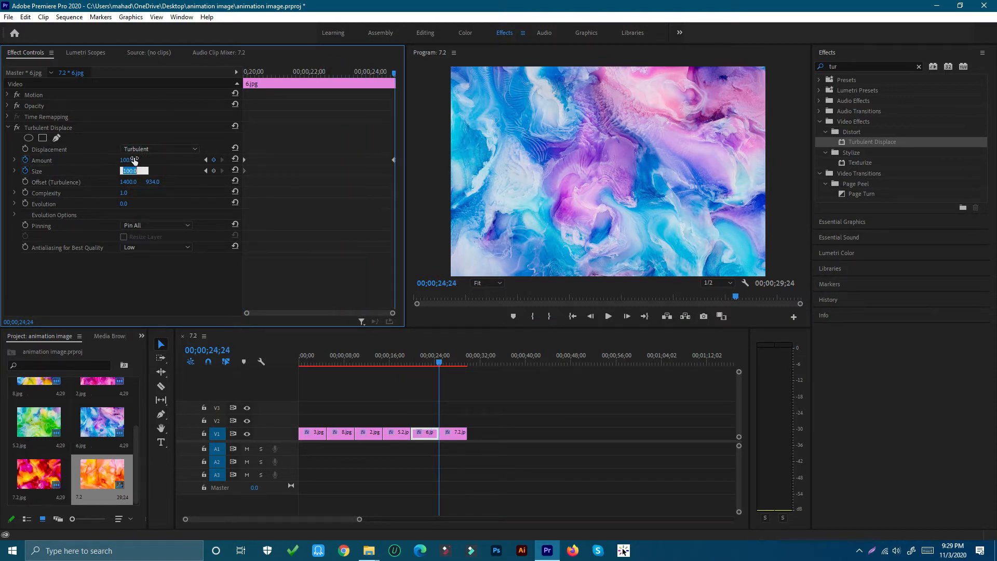
text(150)
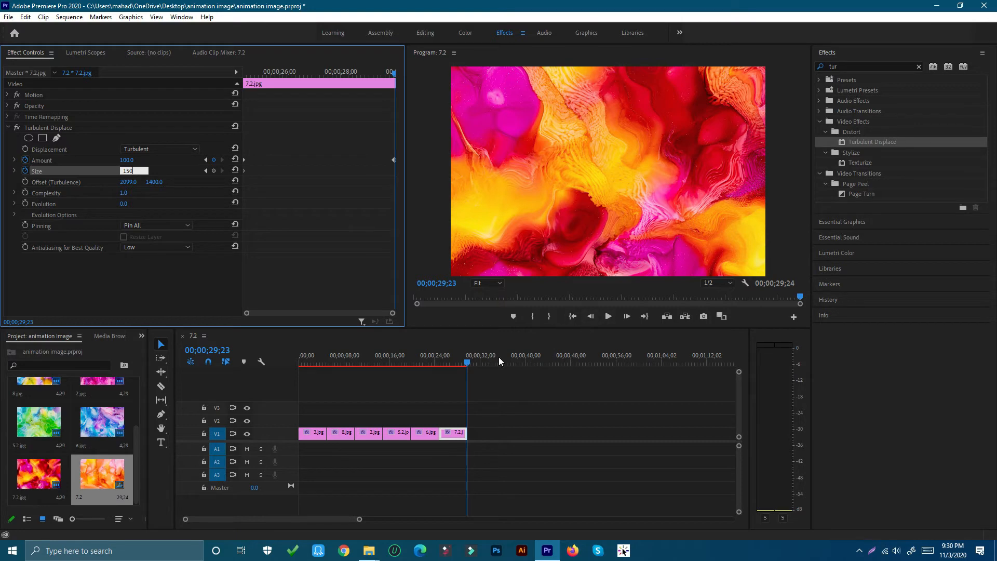
key(ctrl+s)
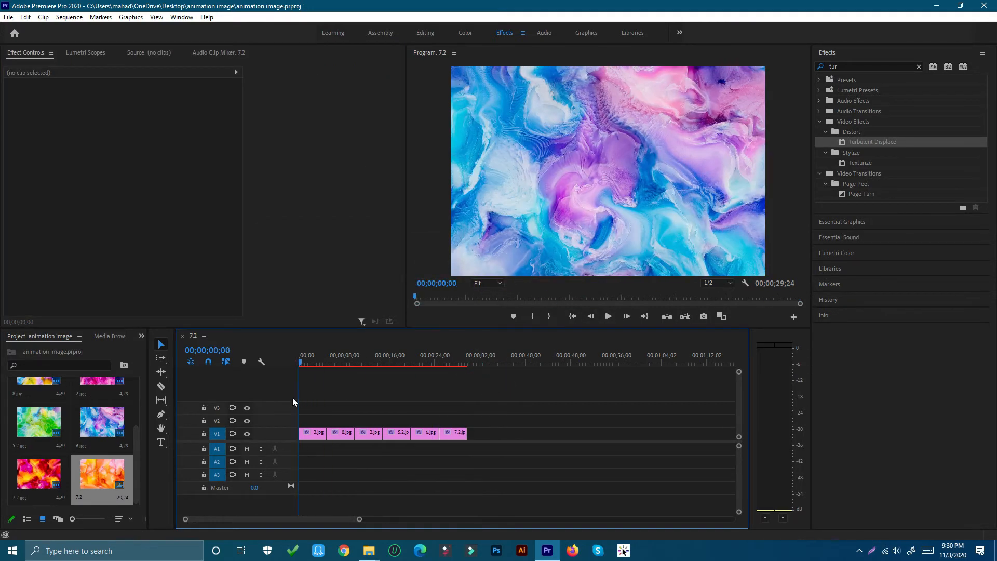
click(313, 434)
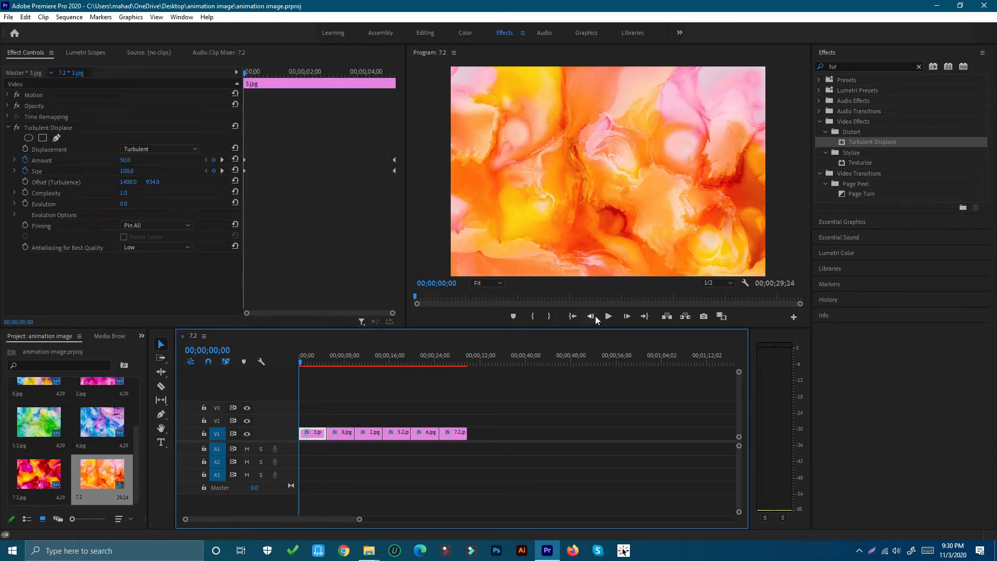
click(607, 316)
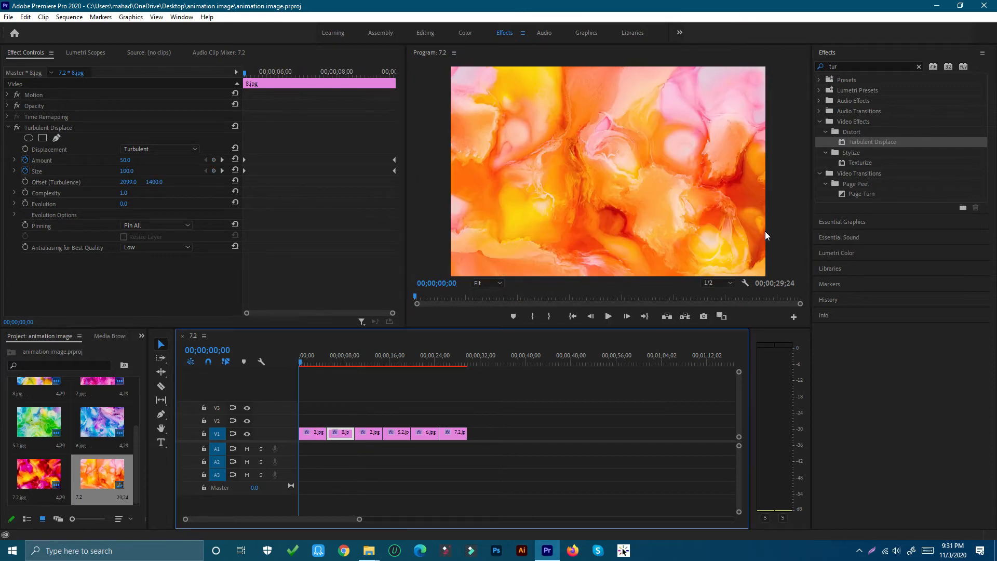
click(8, 17)
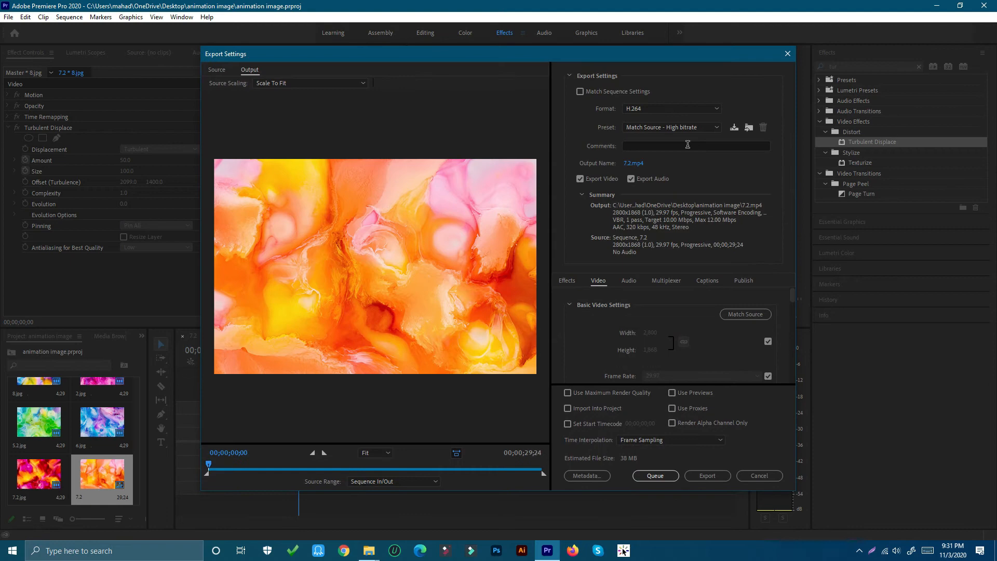
- Export the sequence as H.264 with the High Quality 1080p HD preset
click(670, 127)
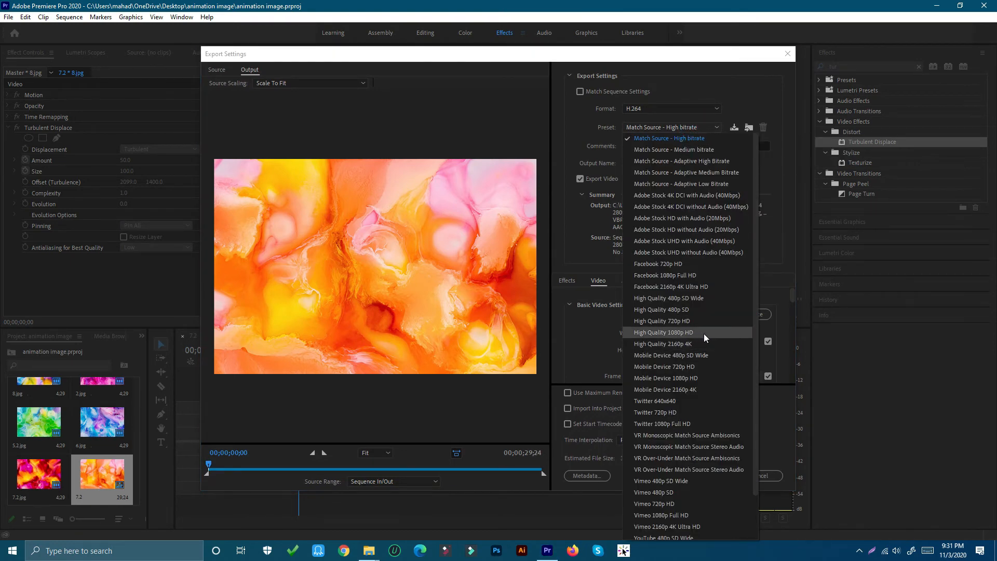
click(664, 332)
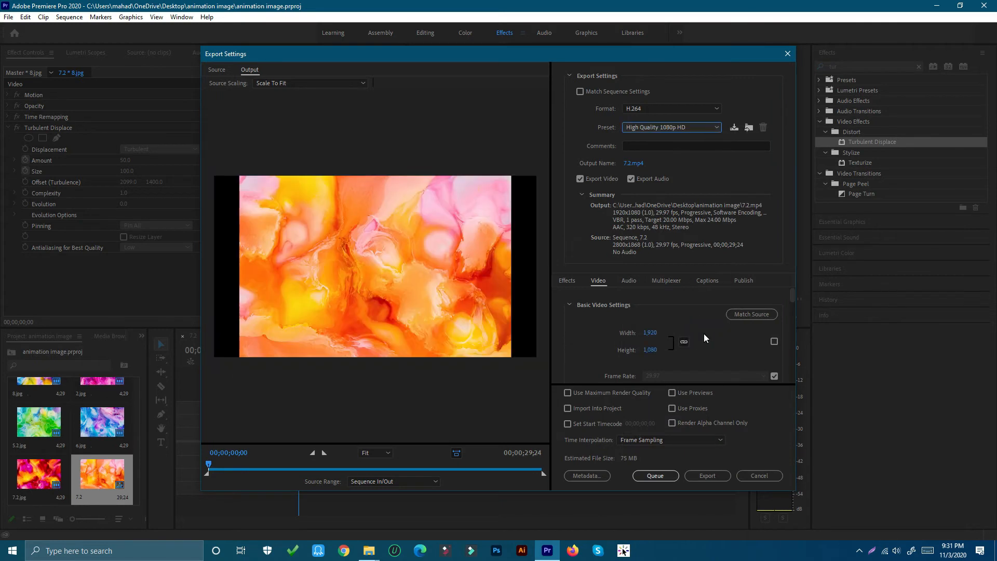
click(707, 476)
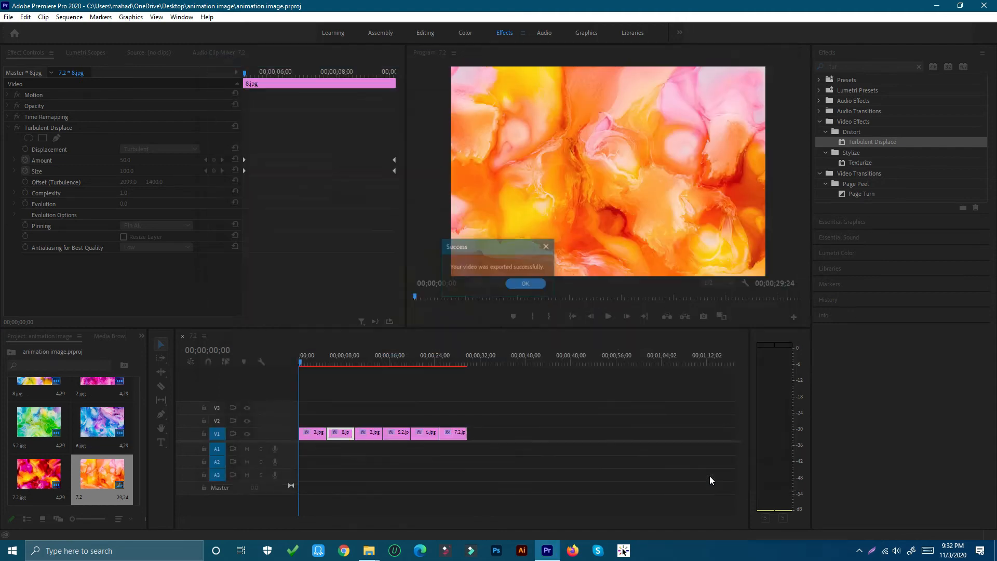
- Dismiss the export success notice and save the animation image project
click(525, 284)
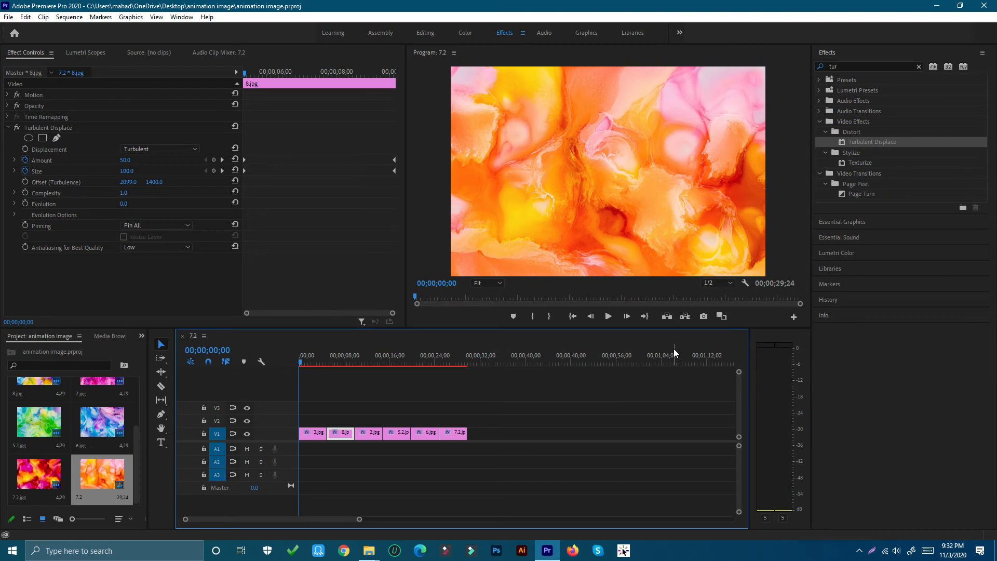
key(ctrl+s)
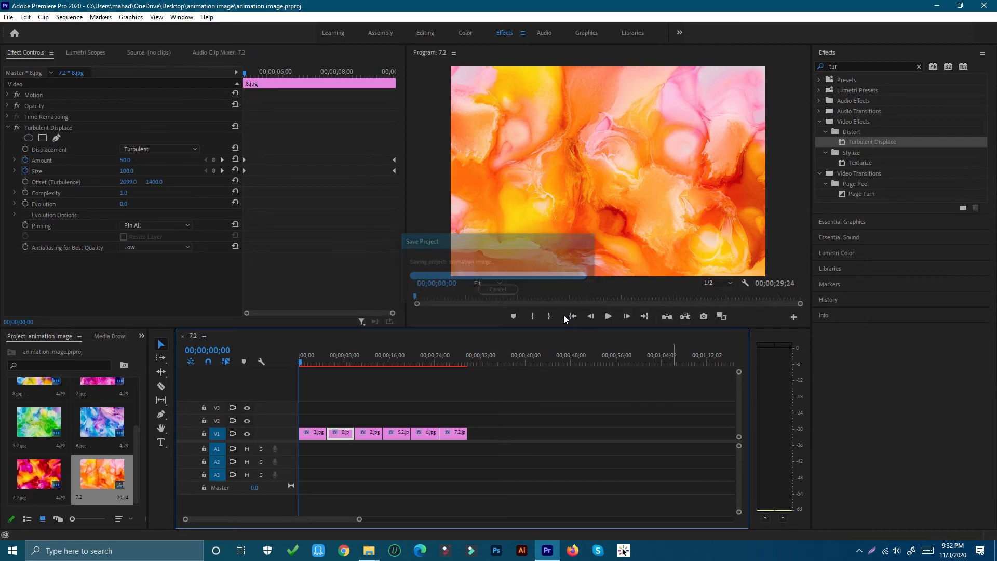